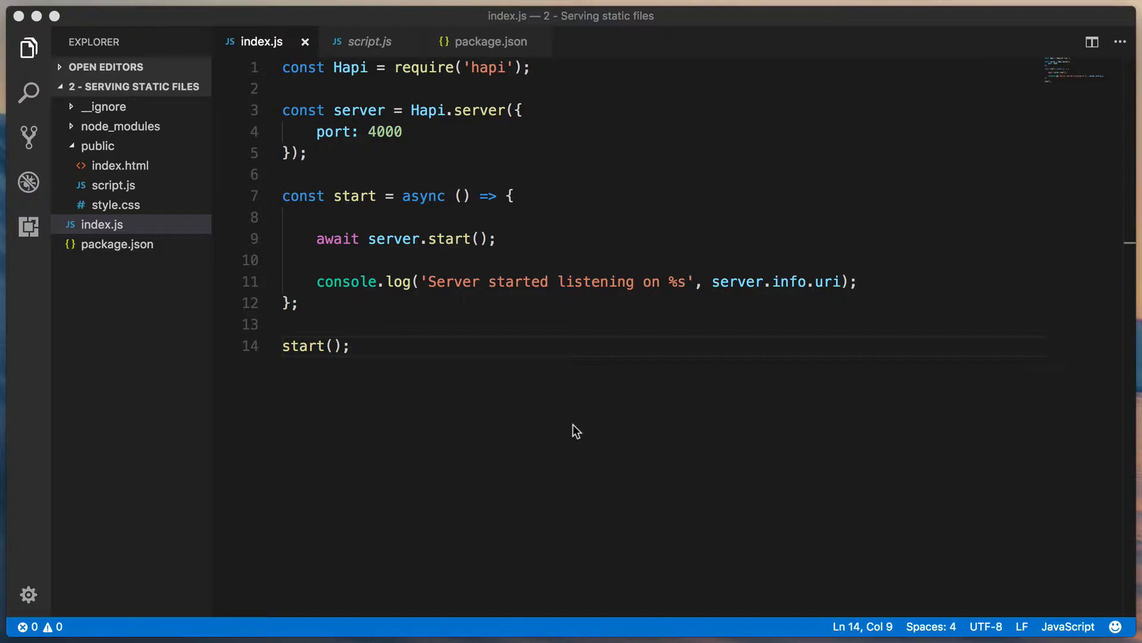
{"action": "mouse_move", "coordinate": [128, 163]}
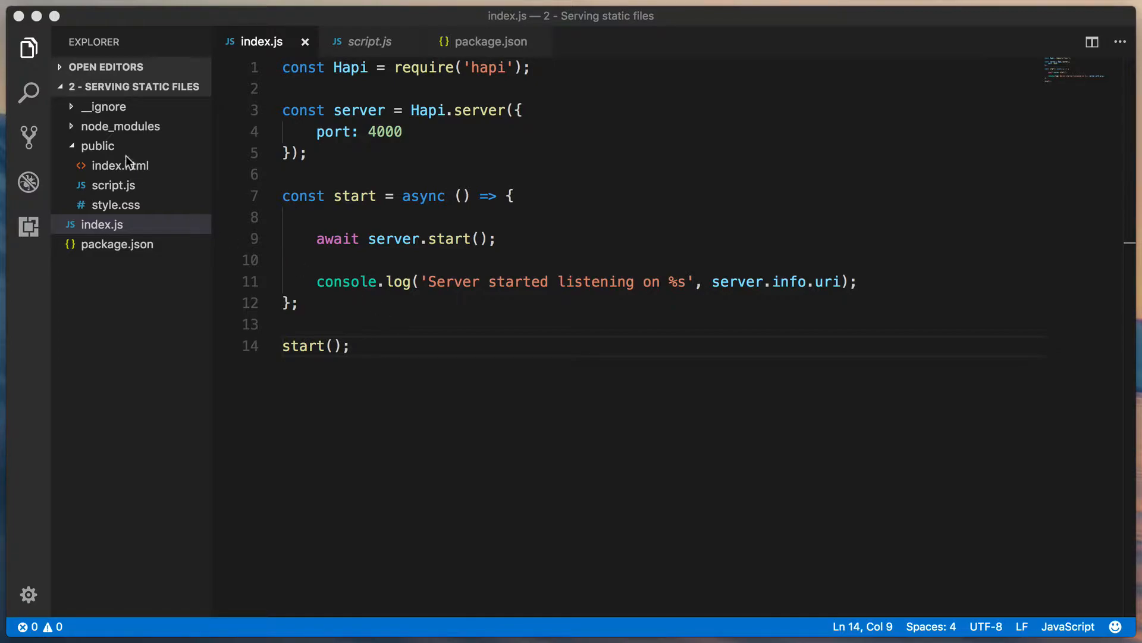
Review index.html, style.css and script.js in the public folder, ending on script.js
{"action": "left_click", "coordinate": [122, 165]}
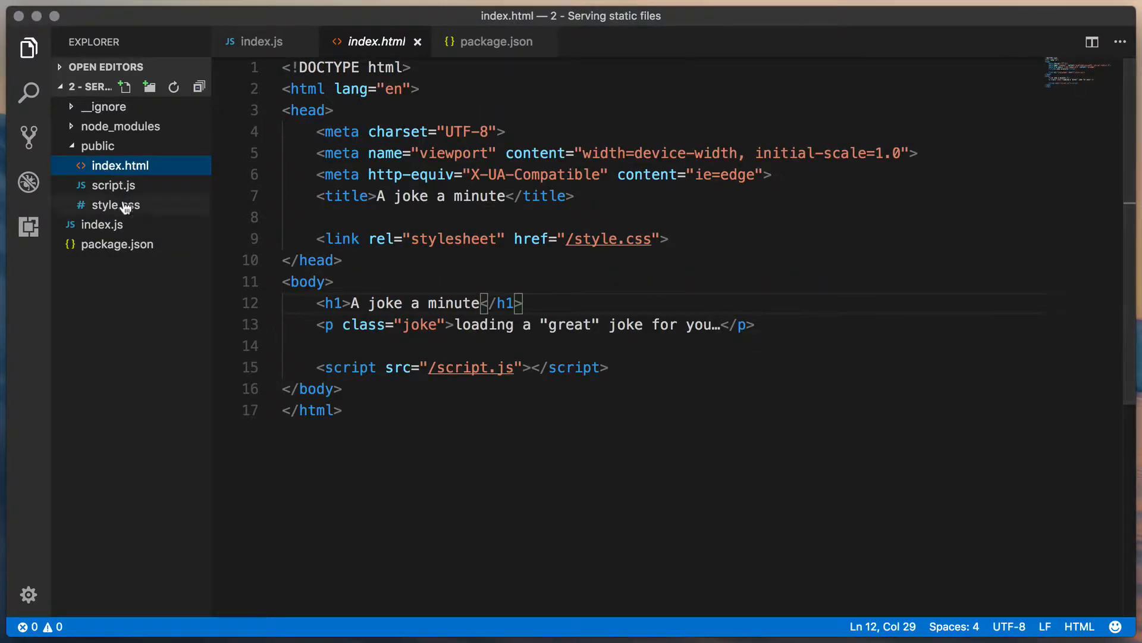
{"action": "left_click", "coordinate": [114, 204]}
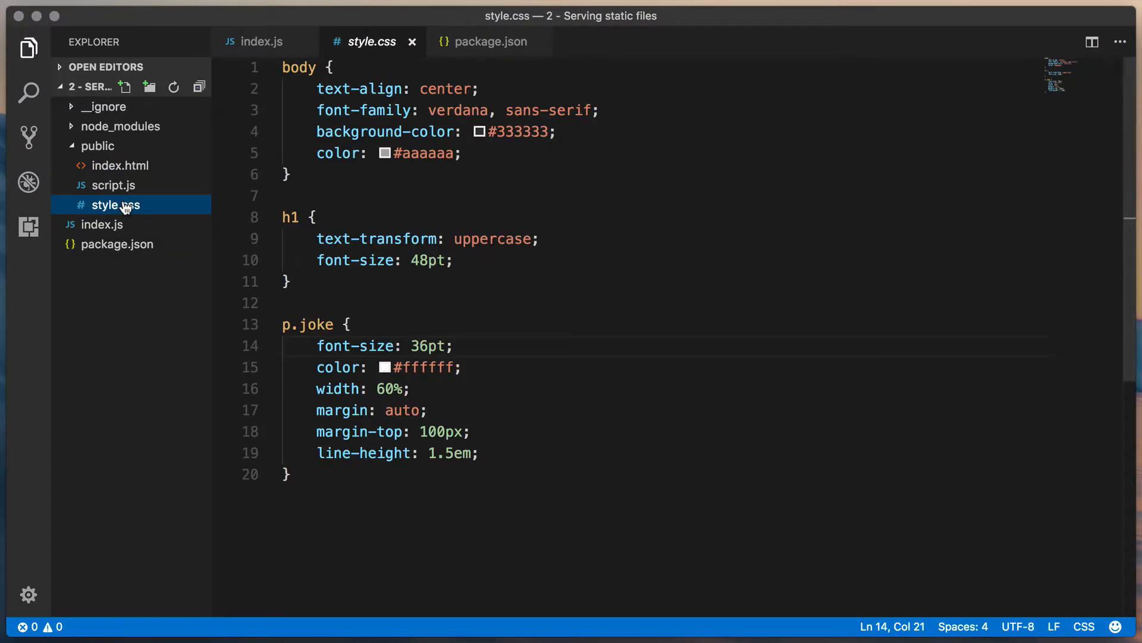
{"action": "left_click", "coordinate": [114, 185]}
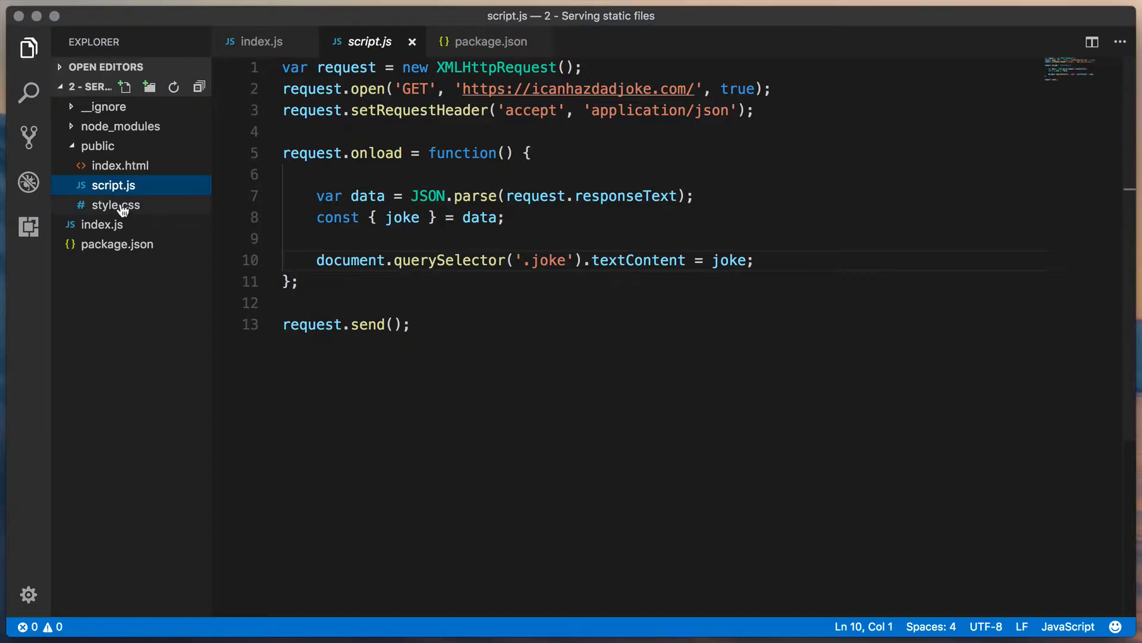
Reopen the server's index.js from the Explorer
{"action": "left_click", "coordinate": [100, 223]}
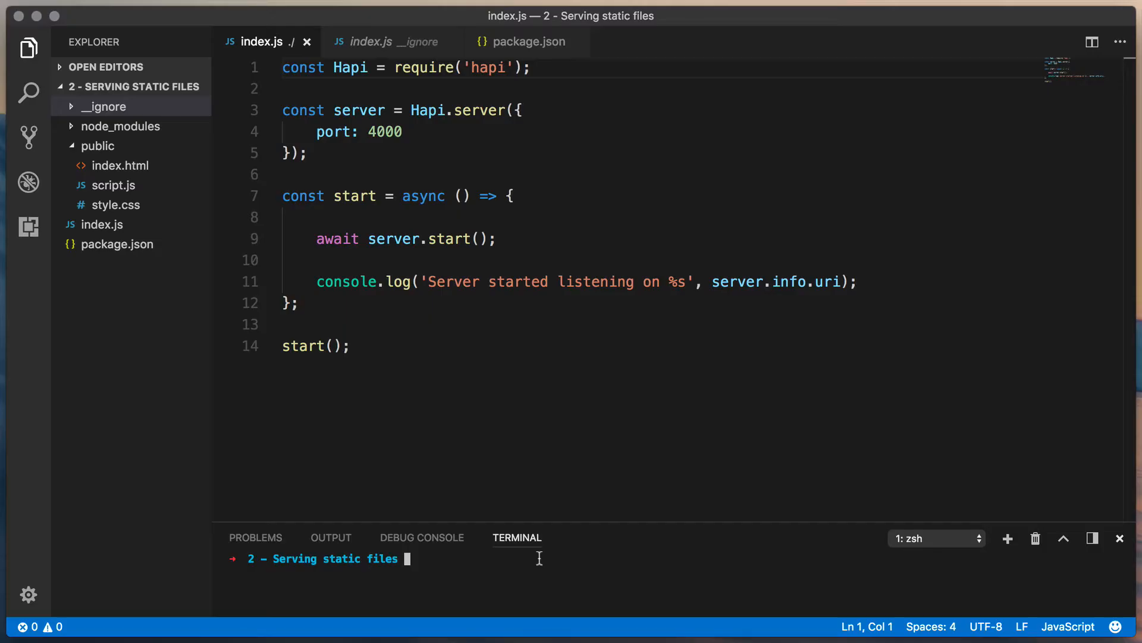
Run npm install --save inert, then add await server.register(Inert); before server.start()
{"action": "type", "text": "npm install --save inert"}
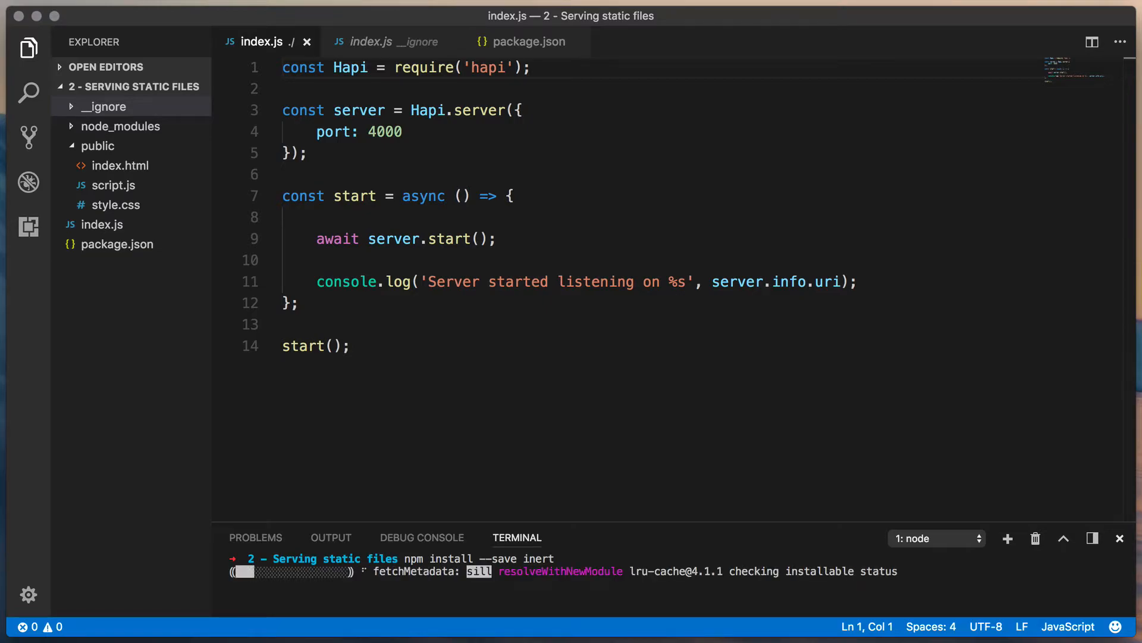
{"action": "type", "text": "await"}
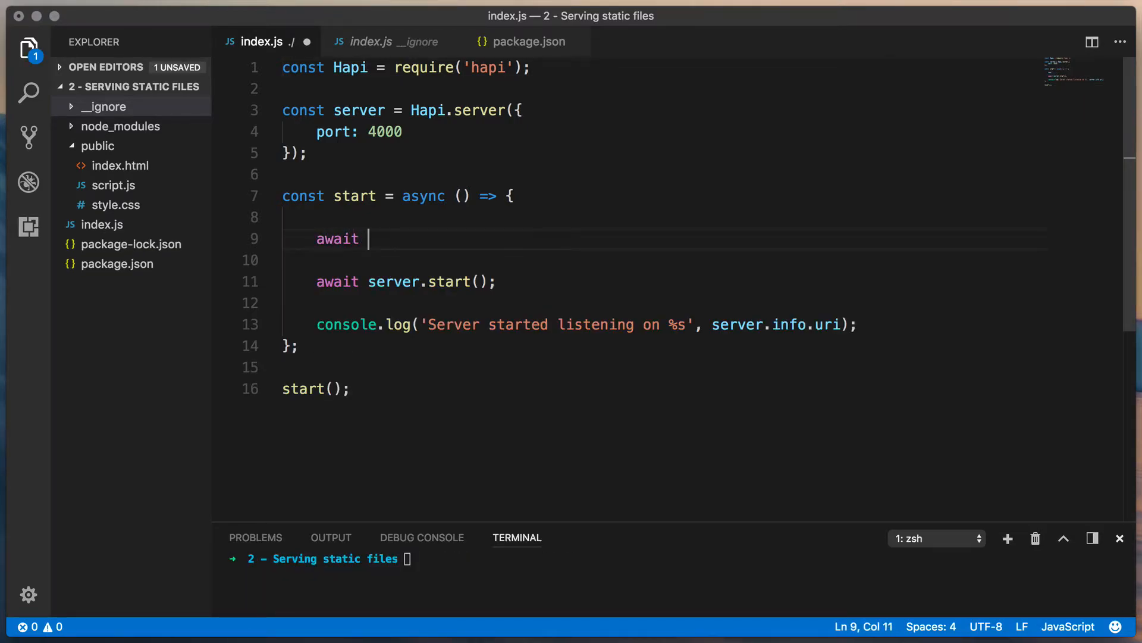
{"action": "type", "text": "server.regi"}
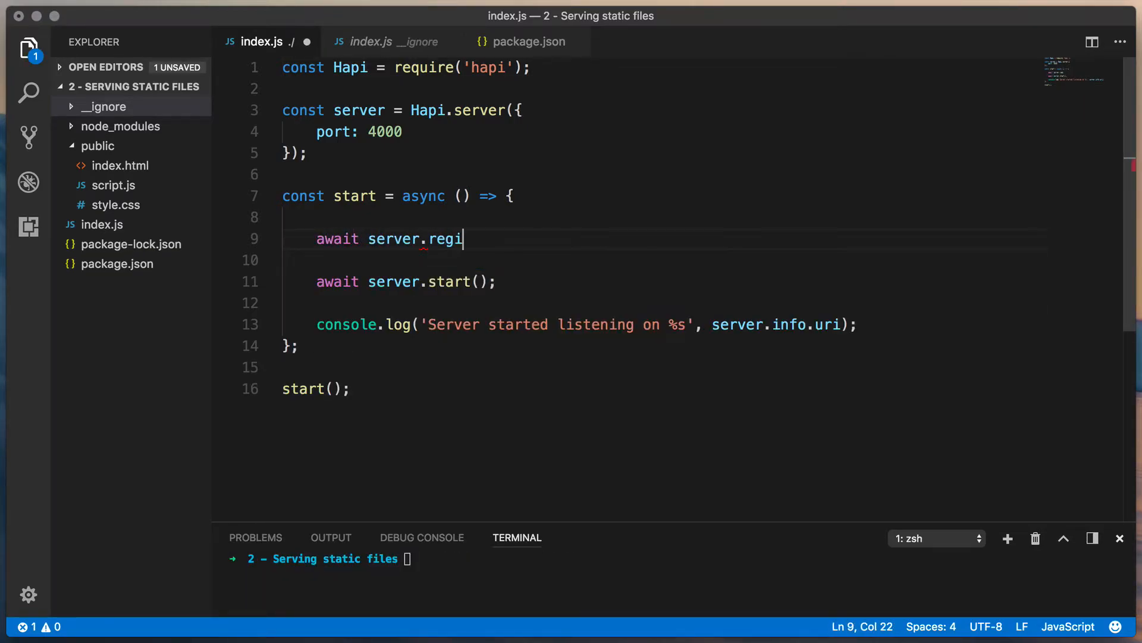
{"action": "type", "text": "ster(Inert);"}
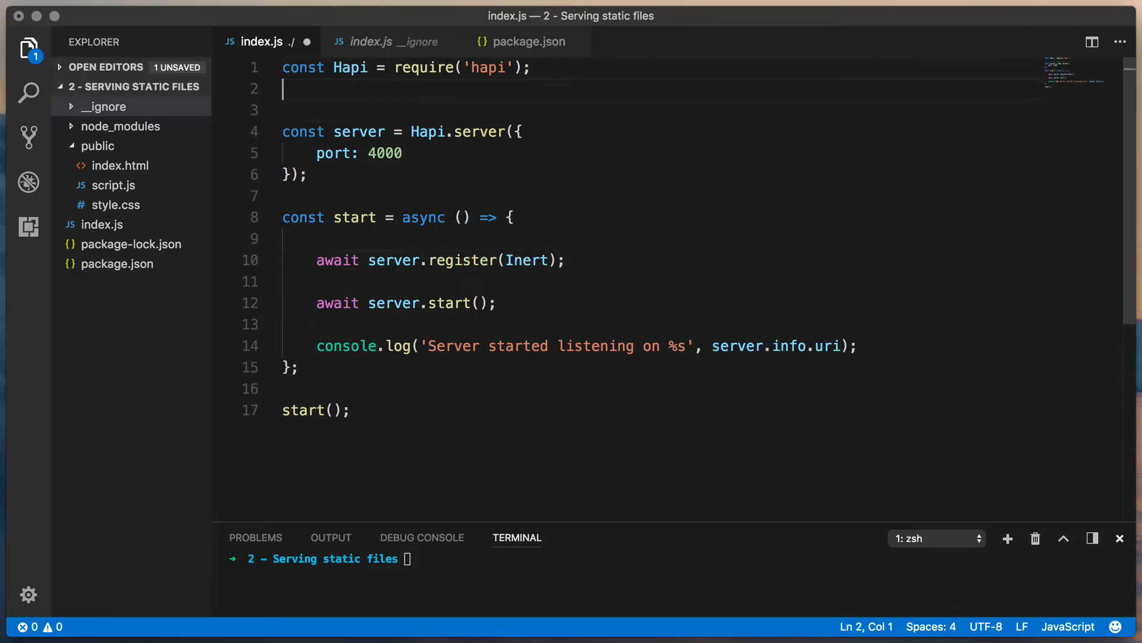
Require Inert and Path, and route GET / to h.file('index.html') relative to public
{"action": "type", "text": "const Inert = require()"}
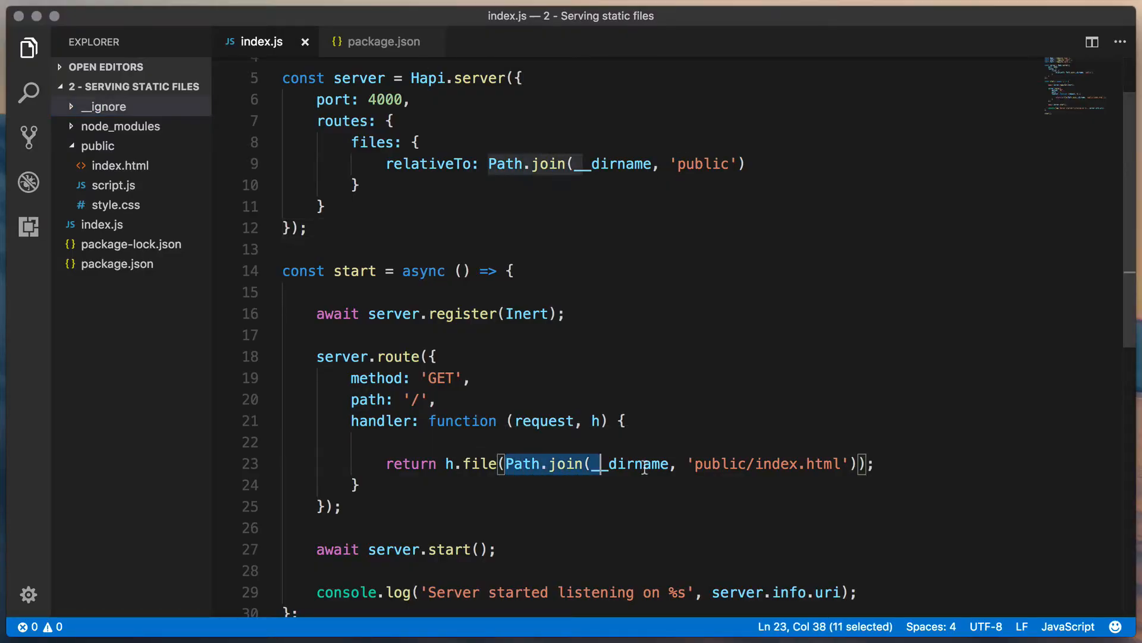
{"action": "type", "text": "index.html');"}
{"action": "type", "text": "handler:"}
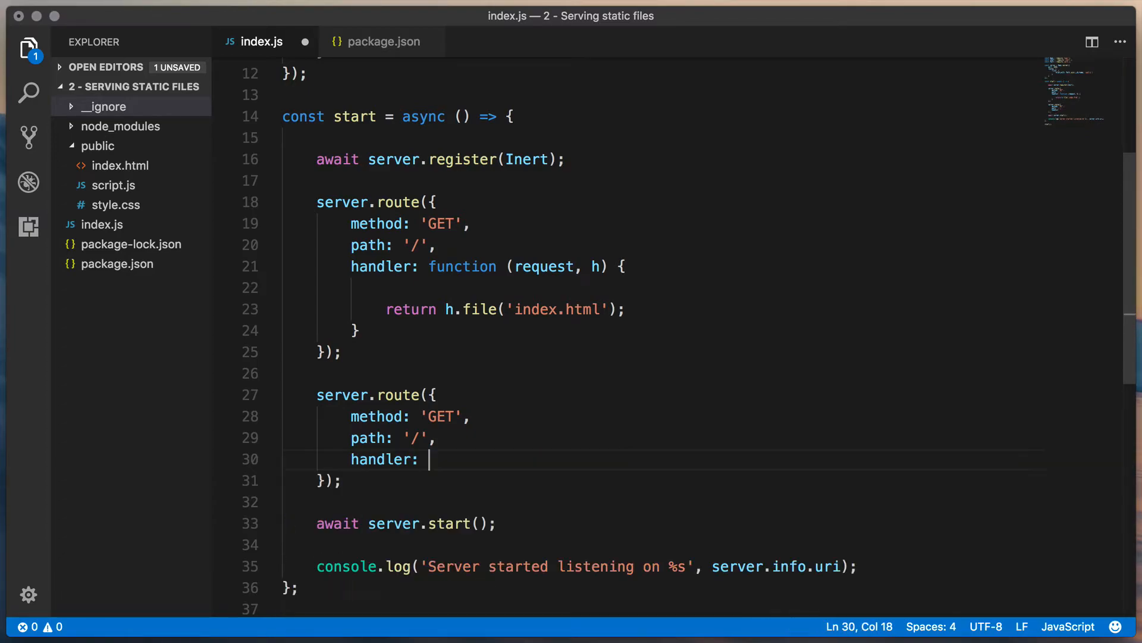
Add a second GET / route with handler: { file: 'index.html' }
{"action": "type", "text": "{"}
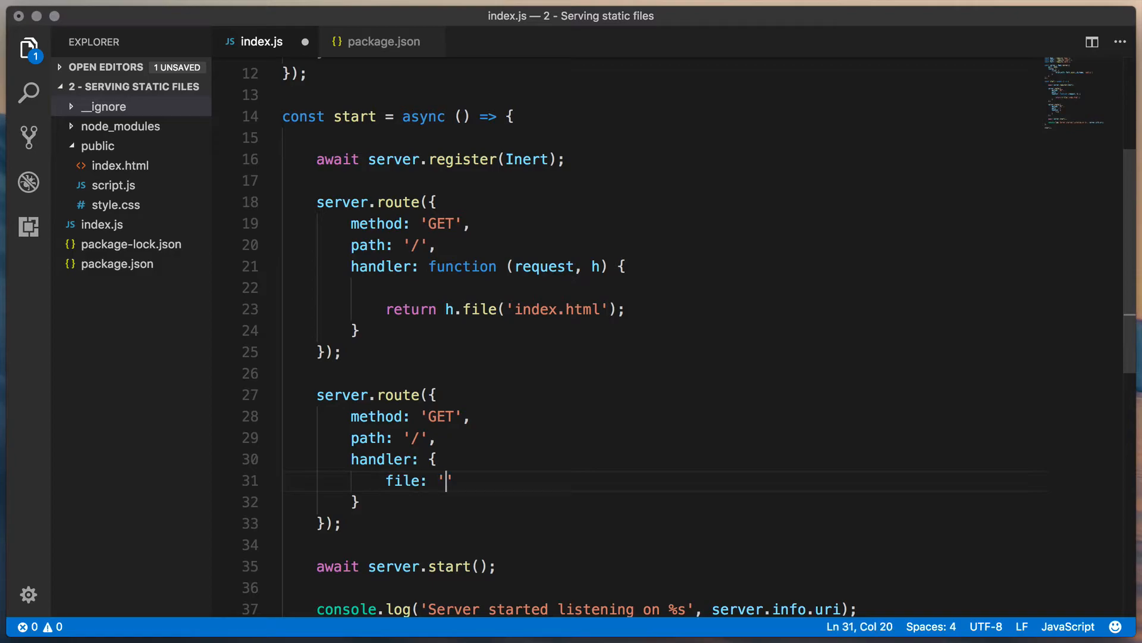
{"action": "type", "text": "index.html"}
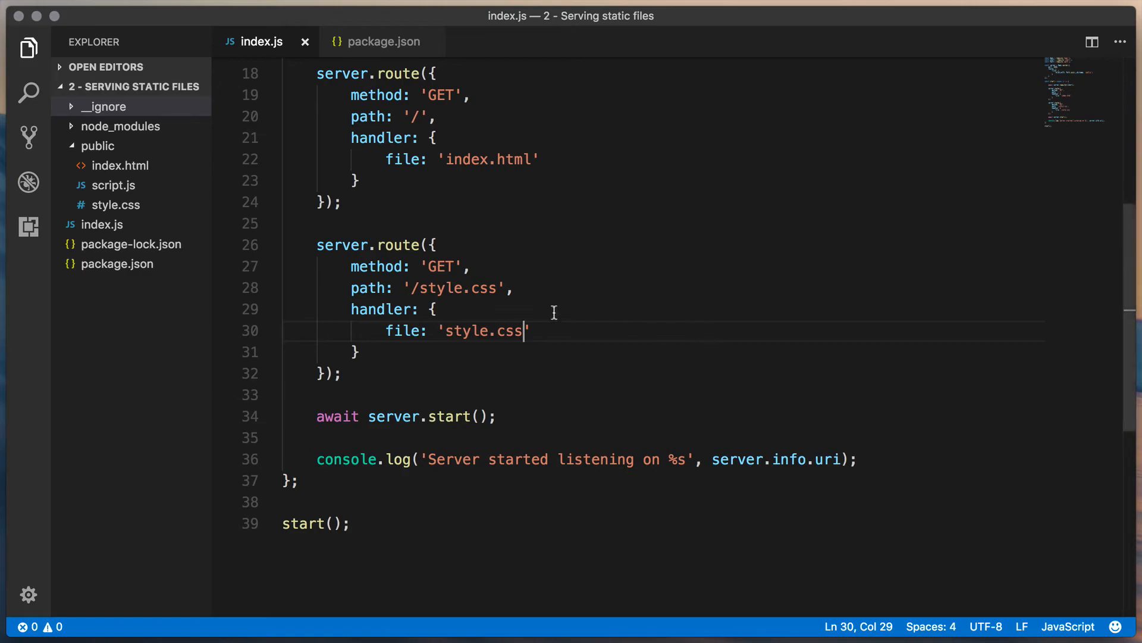
{"action": "mouse_move", "coordinate": [349, 373]}
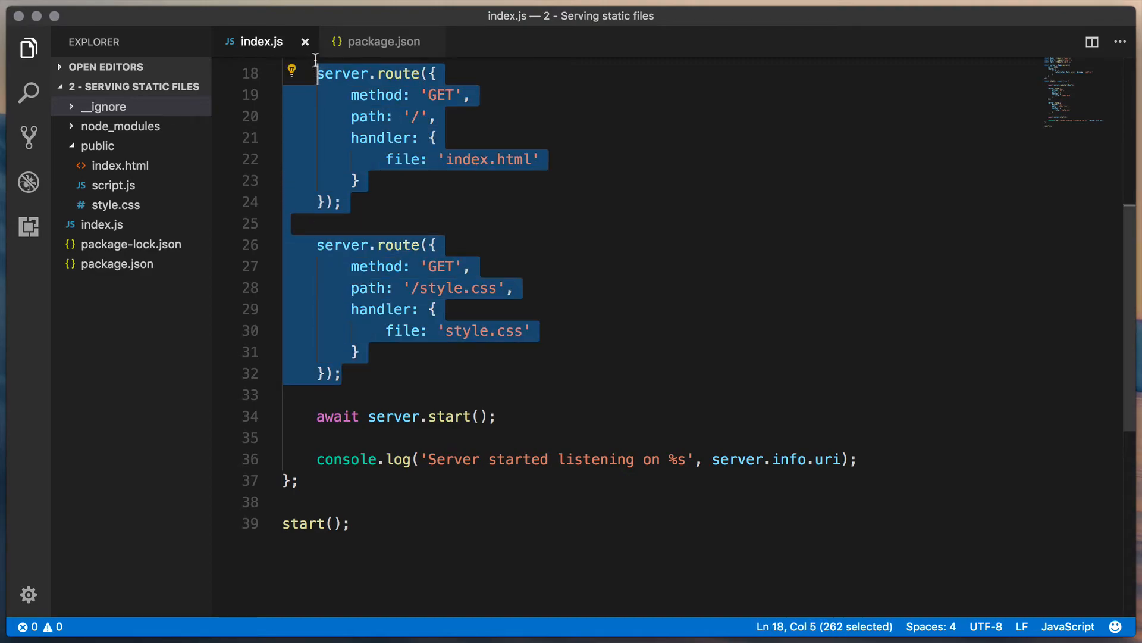
Begin a new server.route with method 'GET' and path '/{param*}'
{"action": "scroll", "scroll_direction": "up", "scroll_amount": 3}
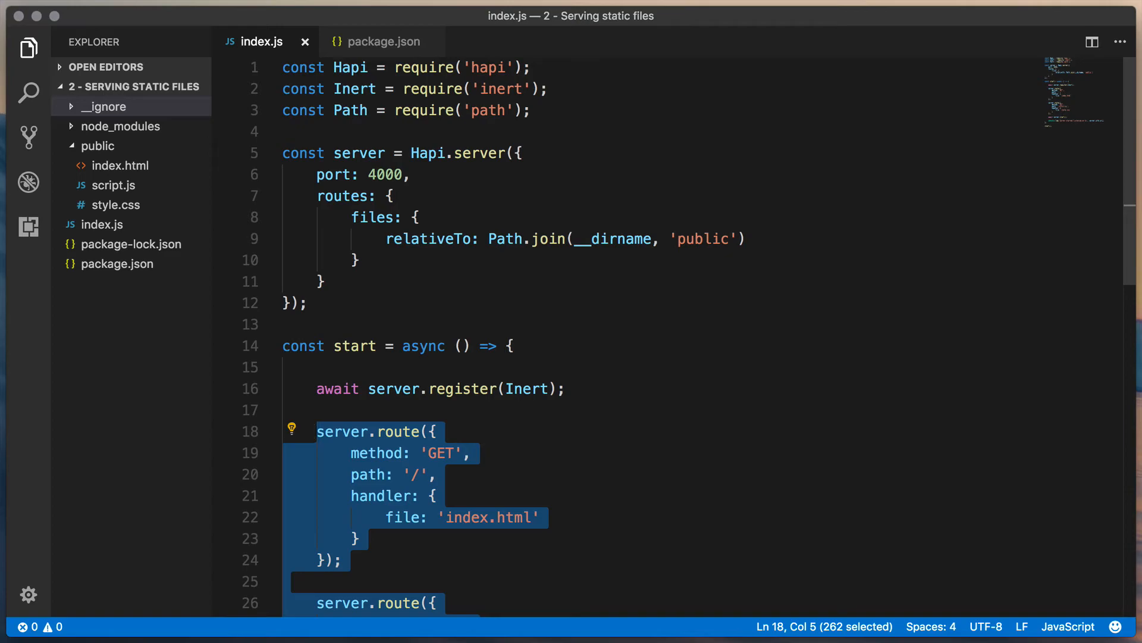
{"action": "type", "text": "server."}
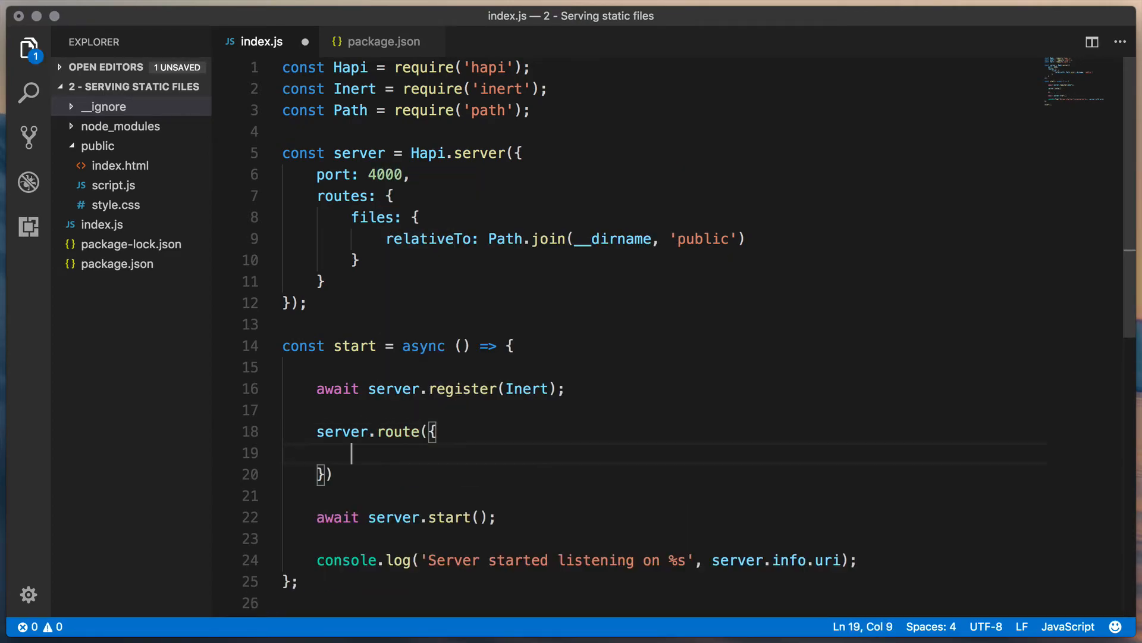
{"action": "type", "text": "method"}
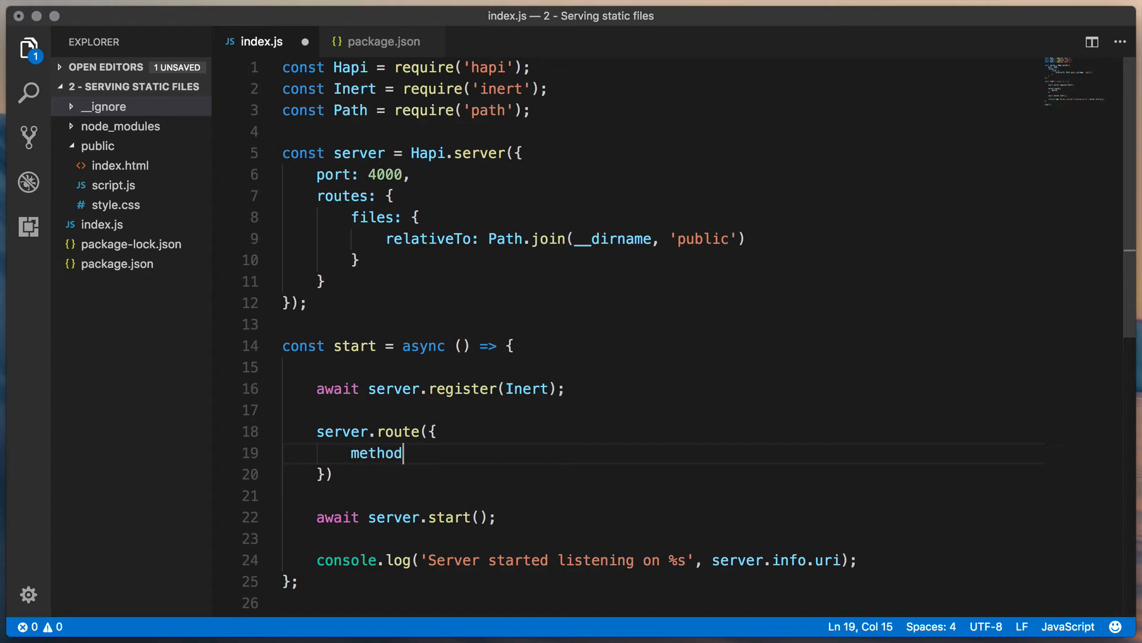
{"action": "type", "text": ": 'GET'"}
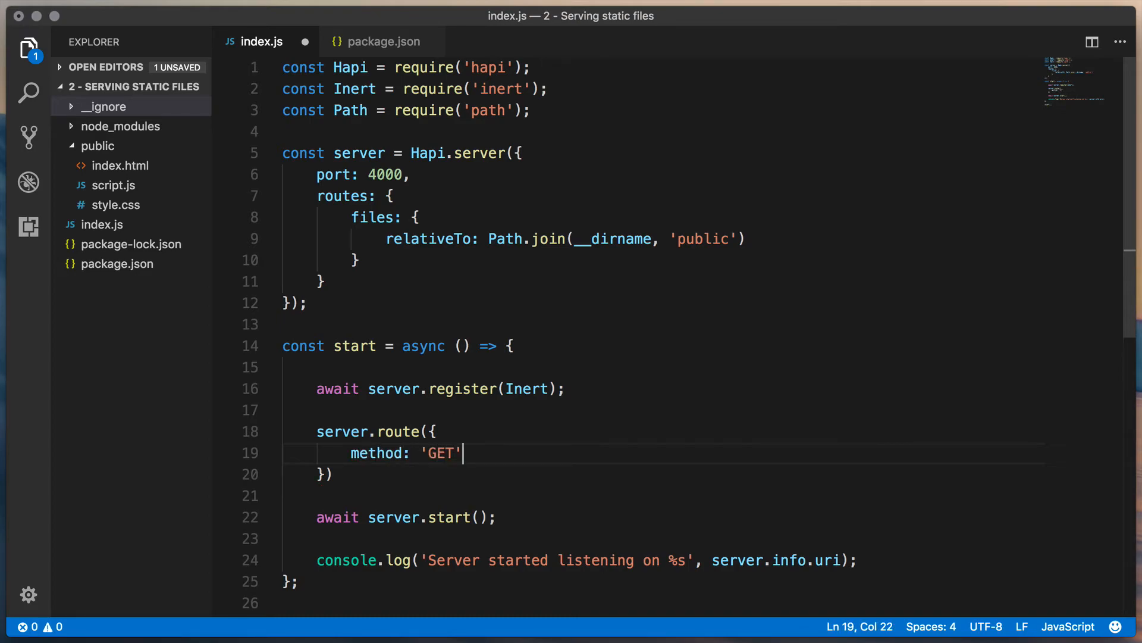
{"action": "type", "text": ","}
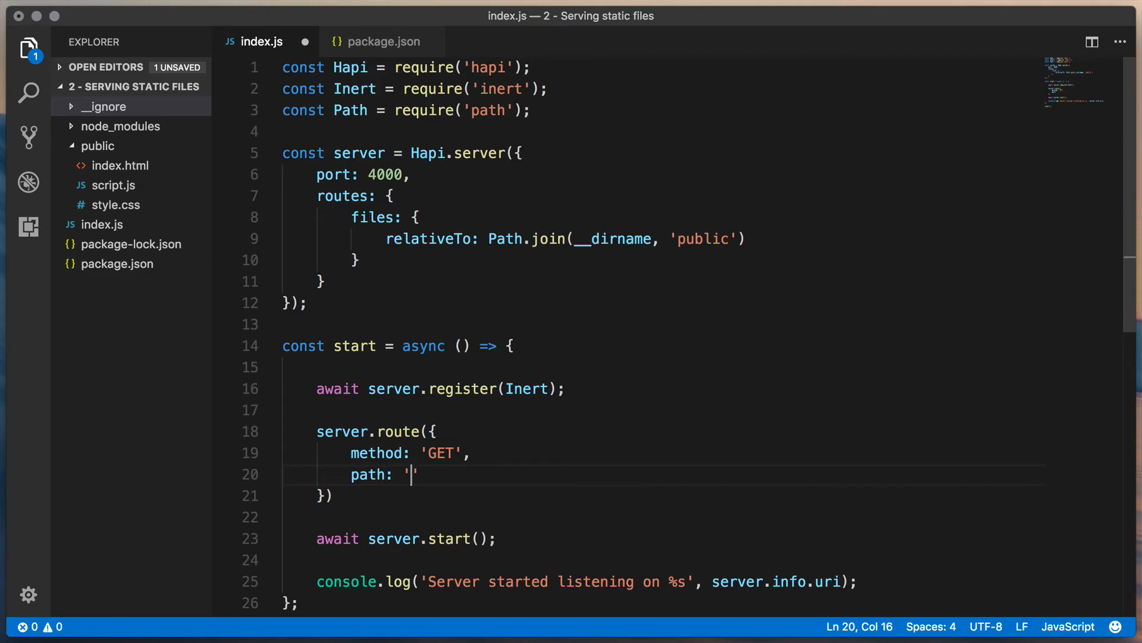
{"action": "type", "text": "/{p"}
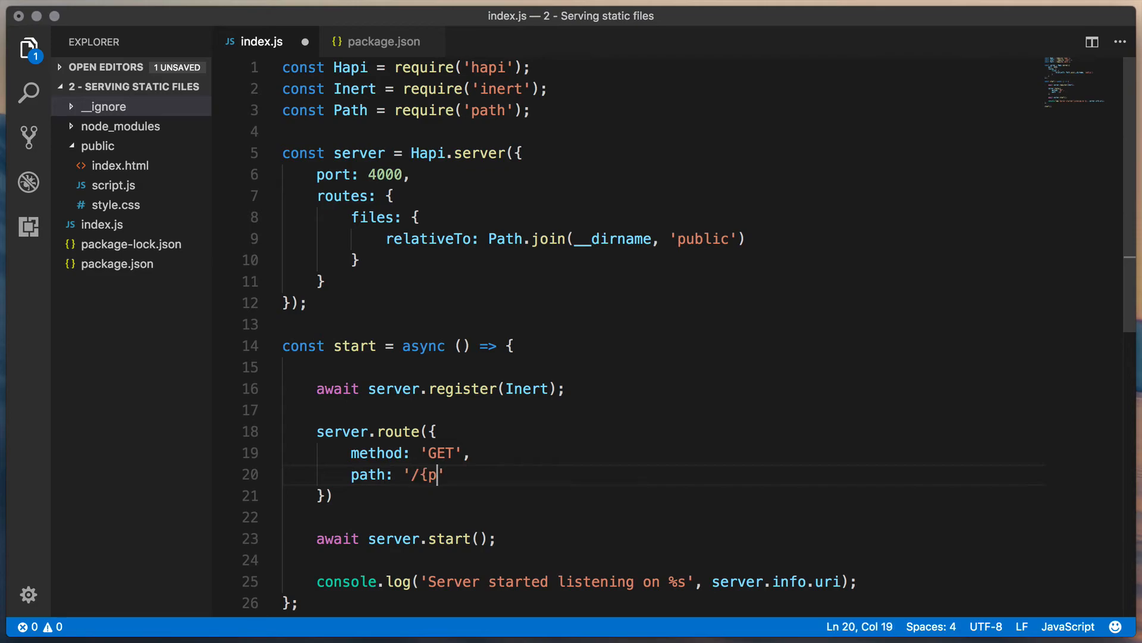
{"action": "type", "text": "aram*"}
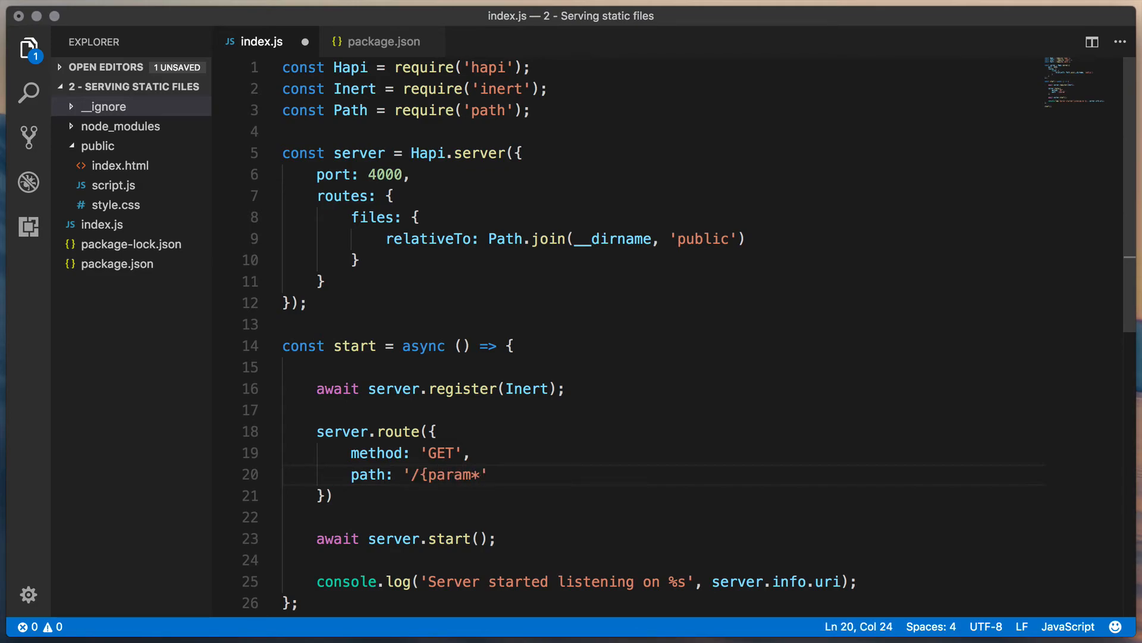
{"action": "type", "text": "}"}
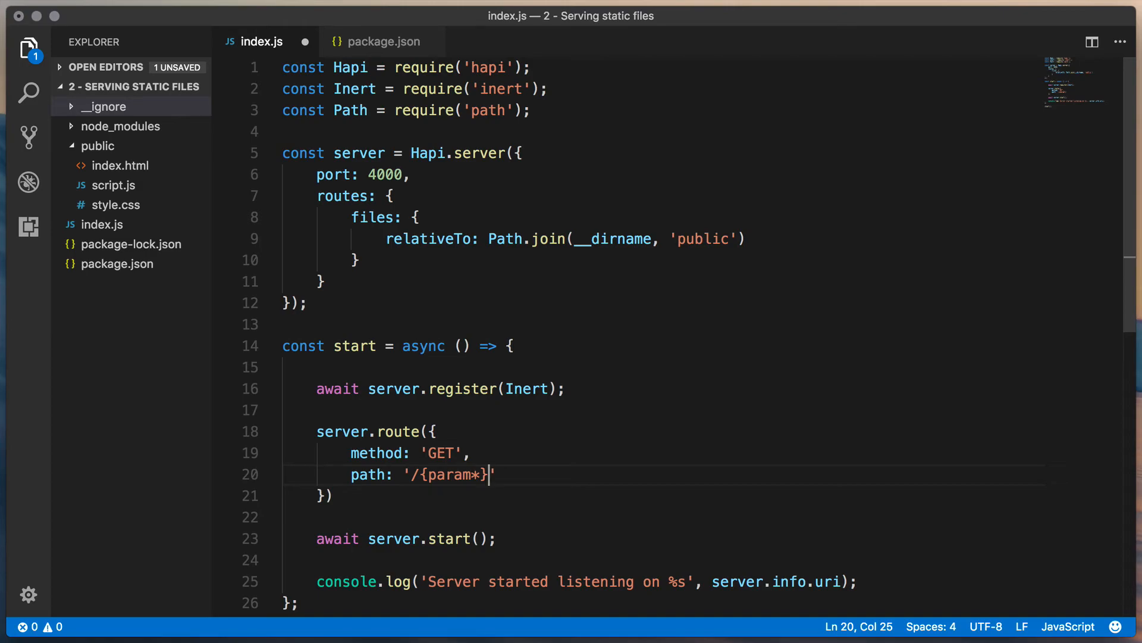
Give the wildcard route handler: { directory: '.' } and close the statement
{"action": "type", "text": ","}
{"action": "type", "text": "d"}
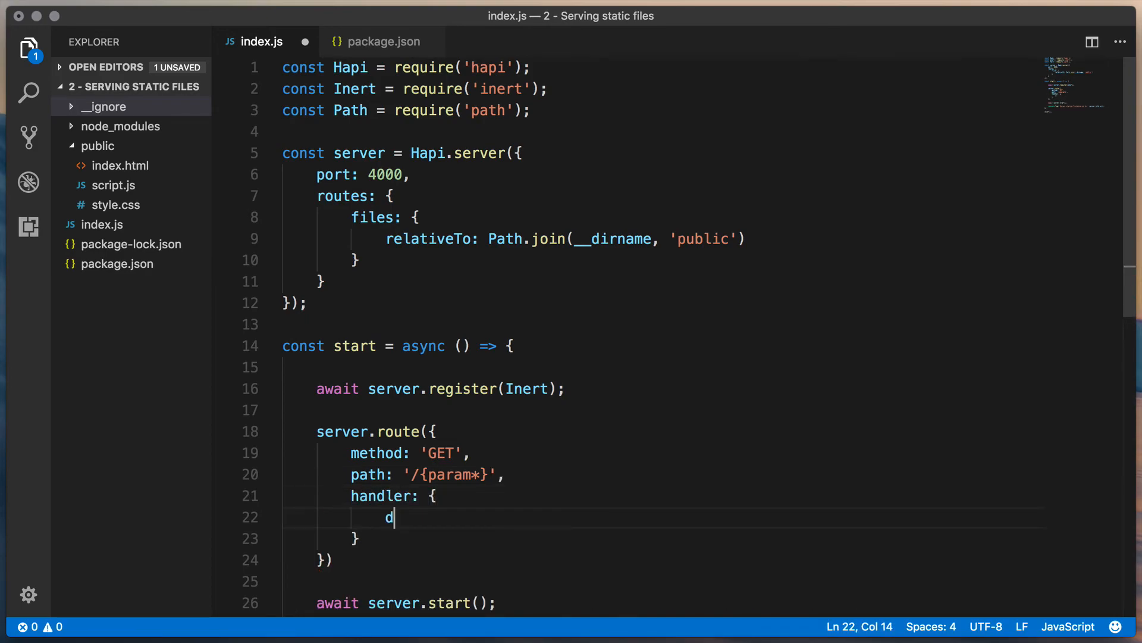
{"action": "type", "text": "irectory: '"}
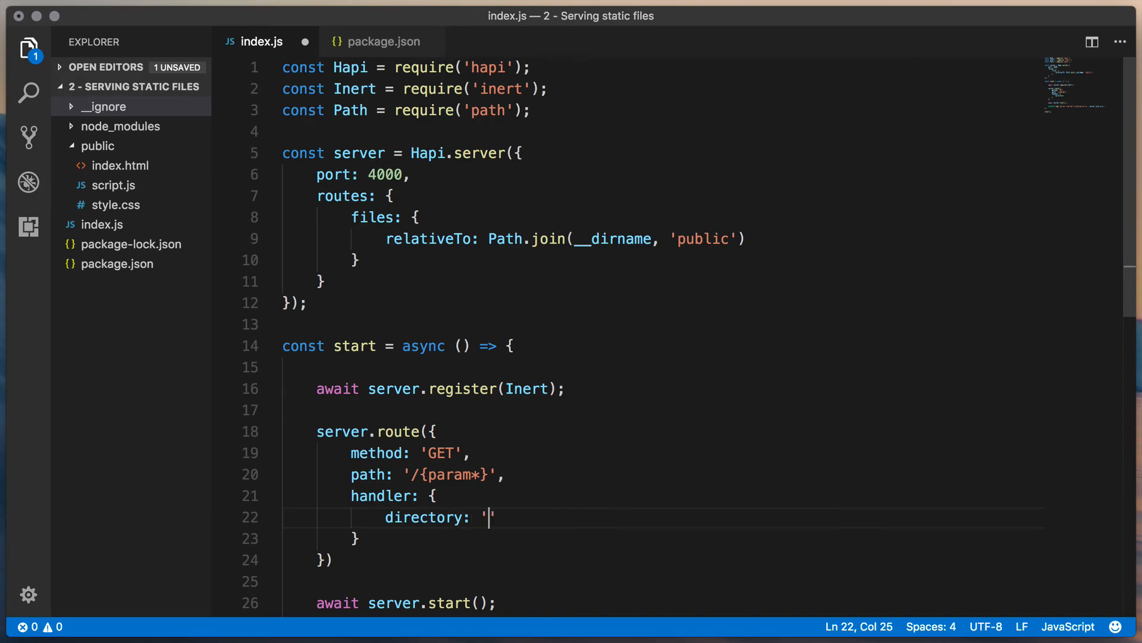
{"action": "type", "text": "."}
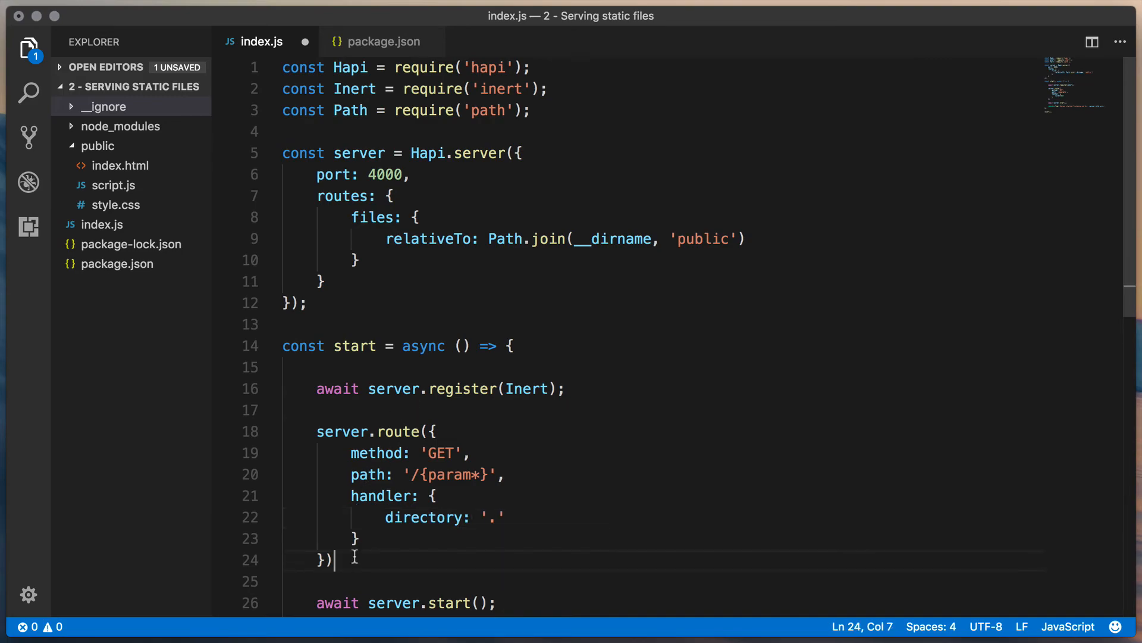
{"action": "type", "text": ";"}
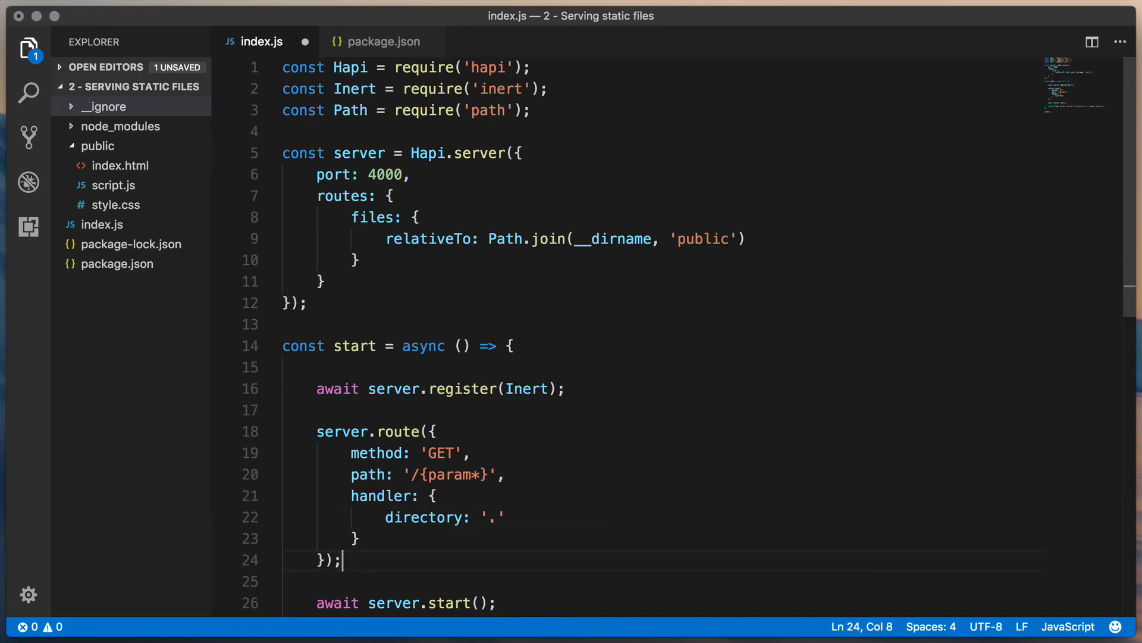